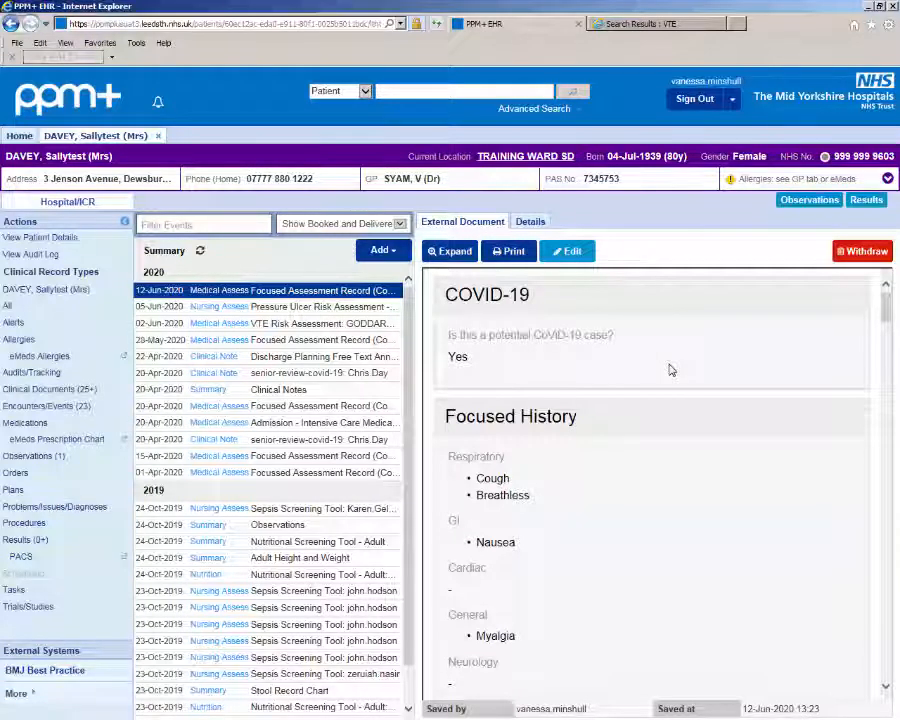
mouse_move(492, 340)
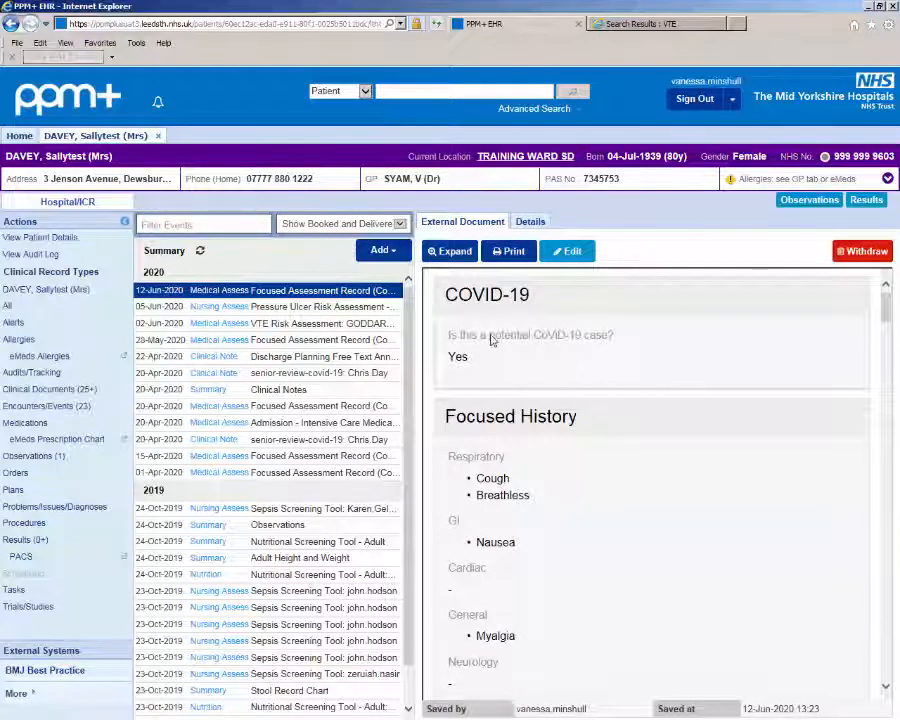
- Show the Add dropdown above the Summary list with its record-entry options
click(380, 250)
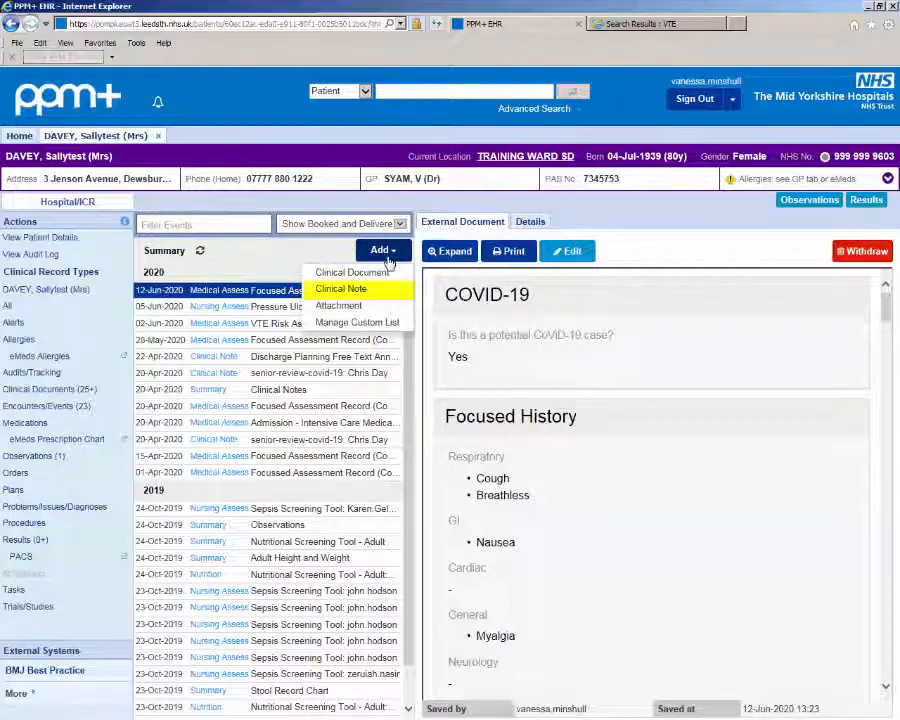
- Submit a Clinical Note with Profession Medical, Specialty Cardiology, Ward Round type, subject 'Senior Review (COVID-19)'
click(340, 288)
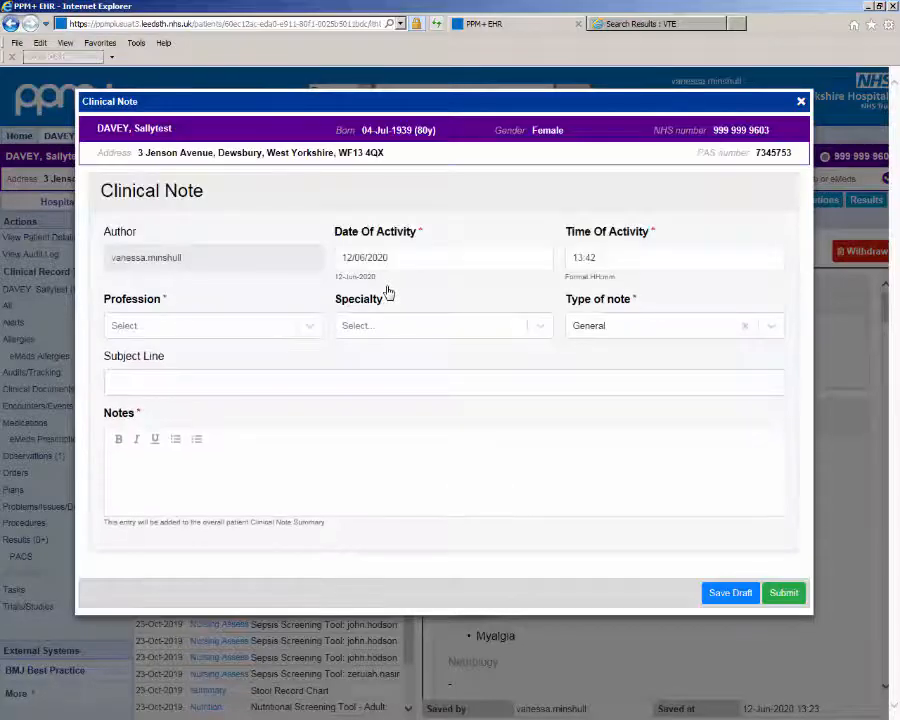
click(212, 324)
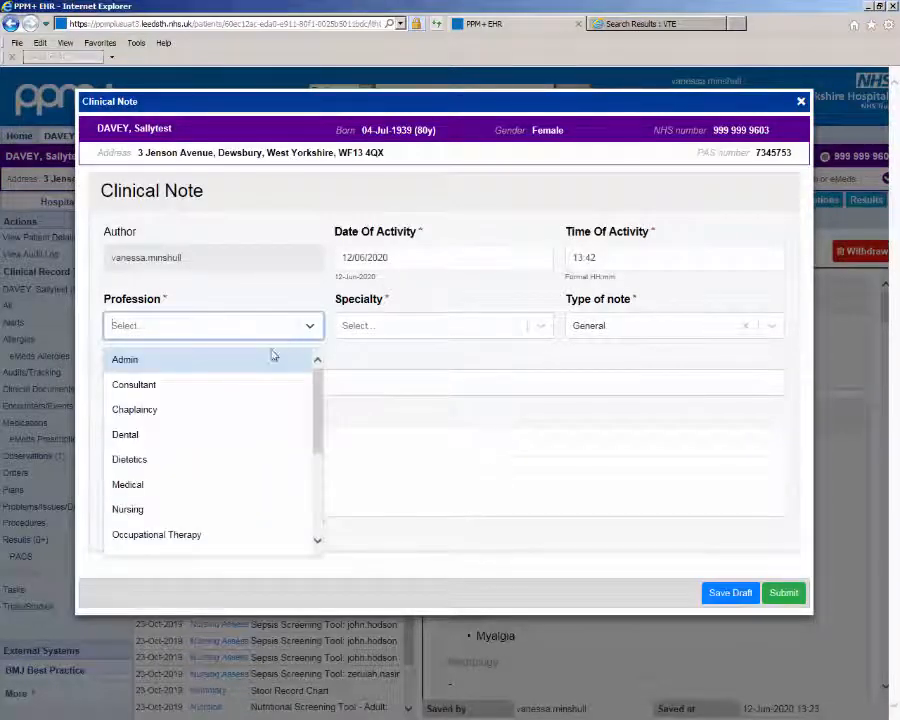
click(128, 484)
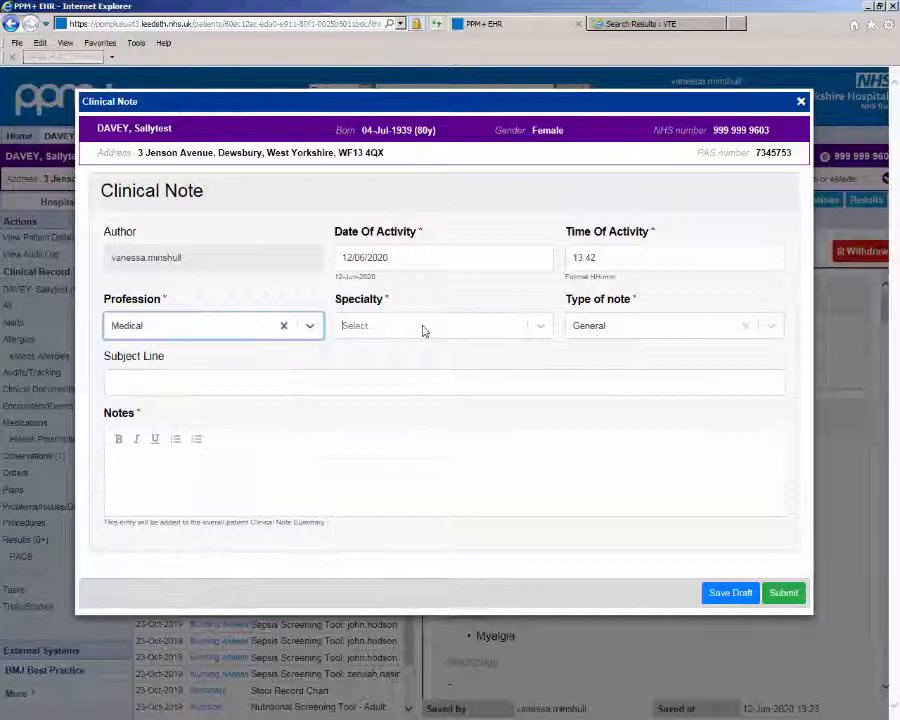
text(card)
click(444, 472)
text(Consultant review - Repeat U+Es)
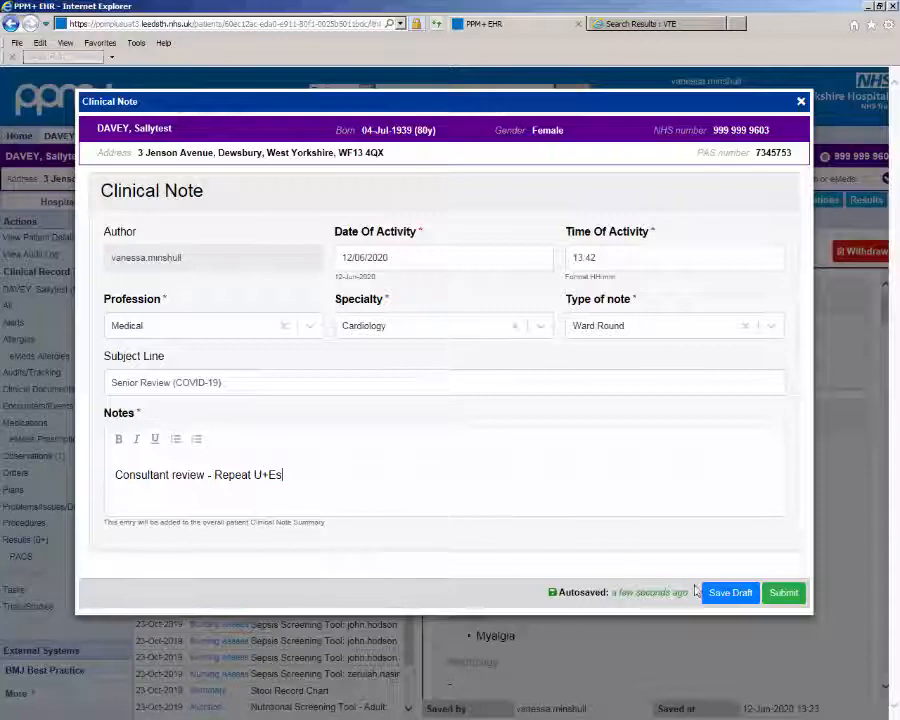
click(784, 592)
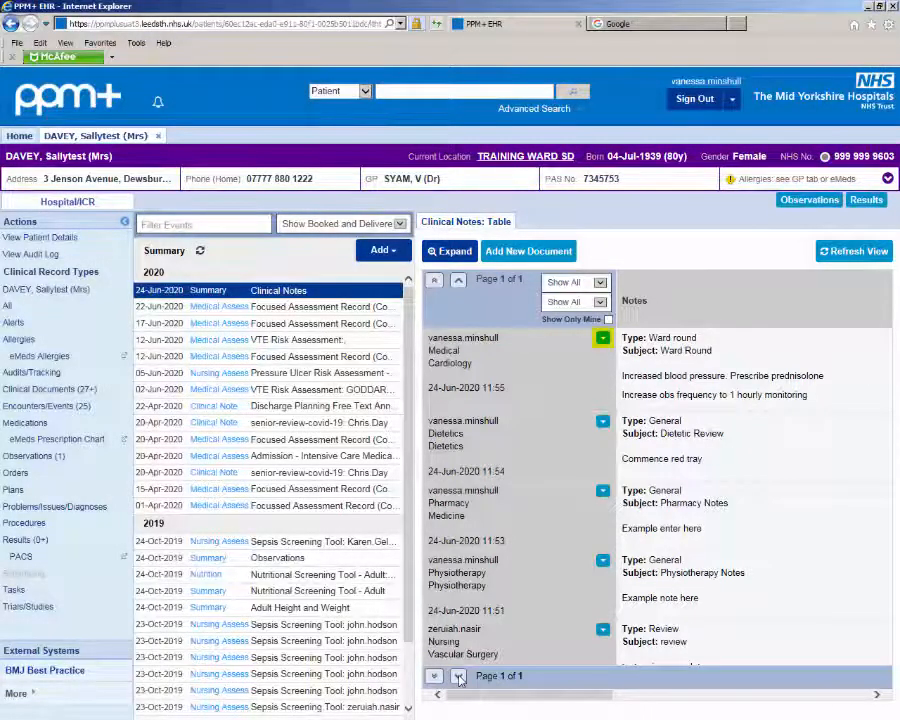
mouse_move(552, 356)
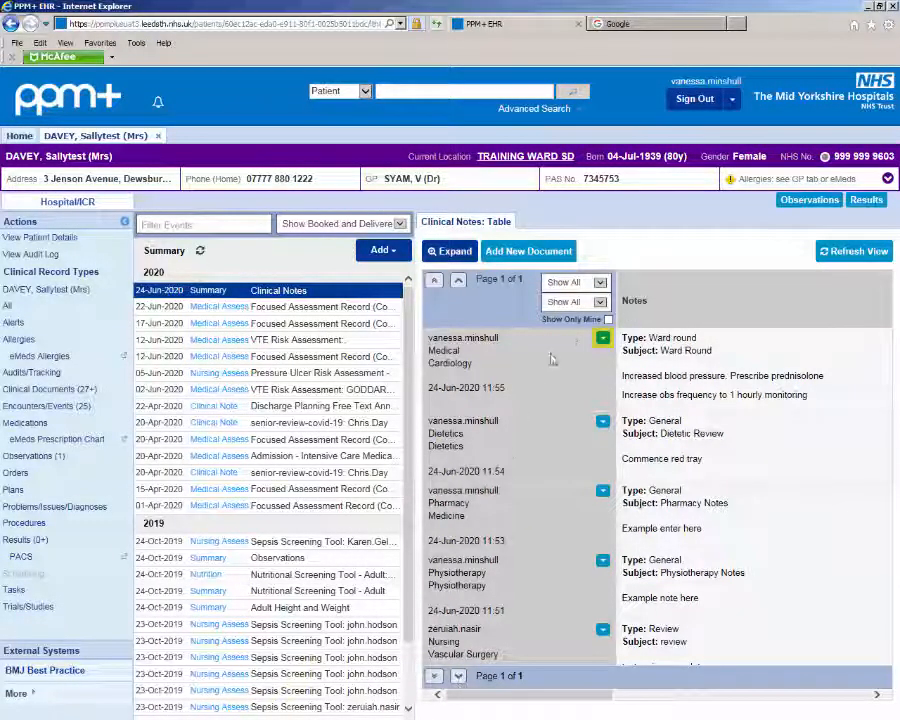
- Reveal and dismiss the document options of the top cardiology ward-round note
click(602, 336)
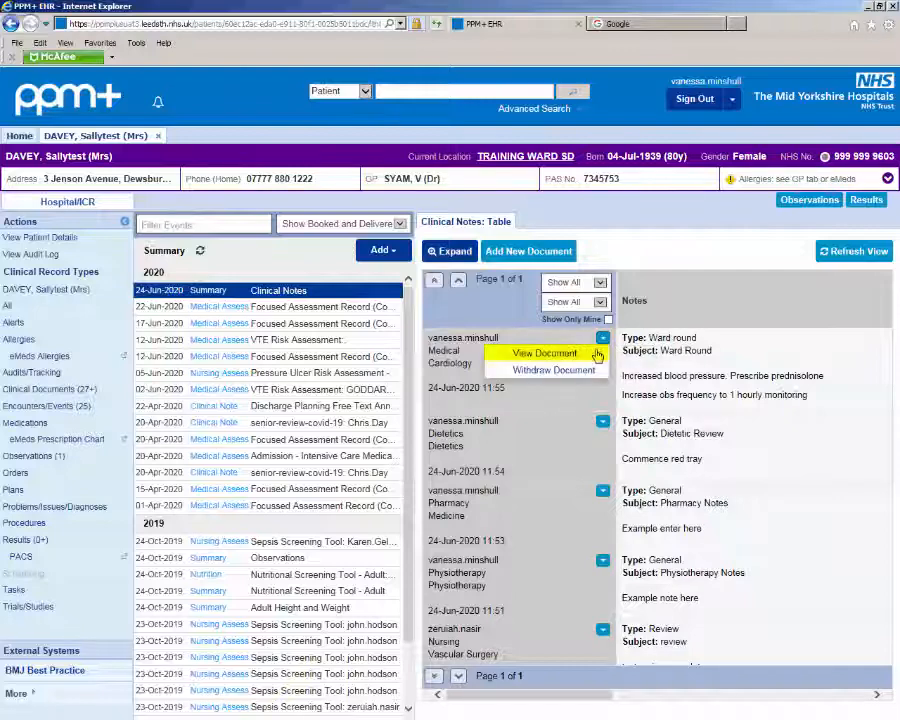
click(544, 352)
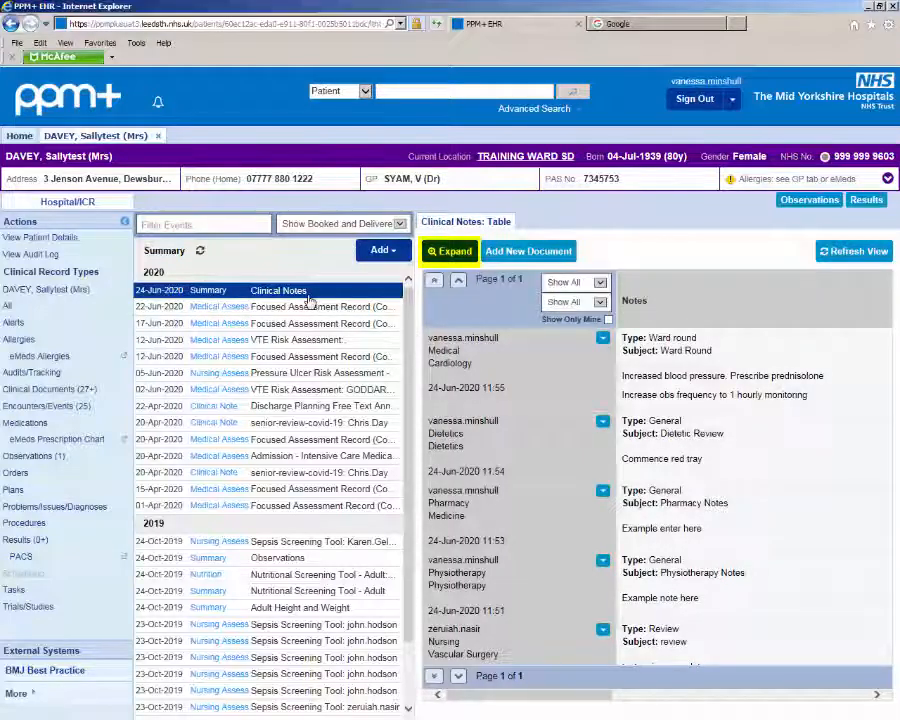
mouse_move(432, 298)
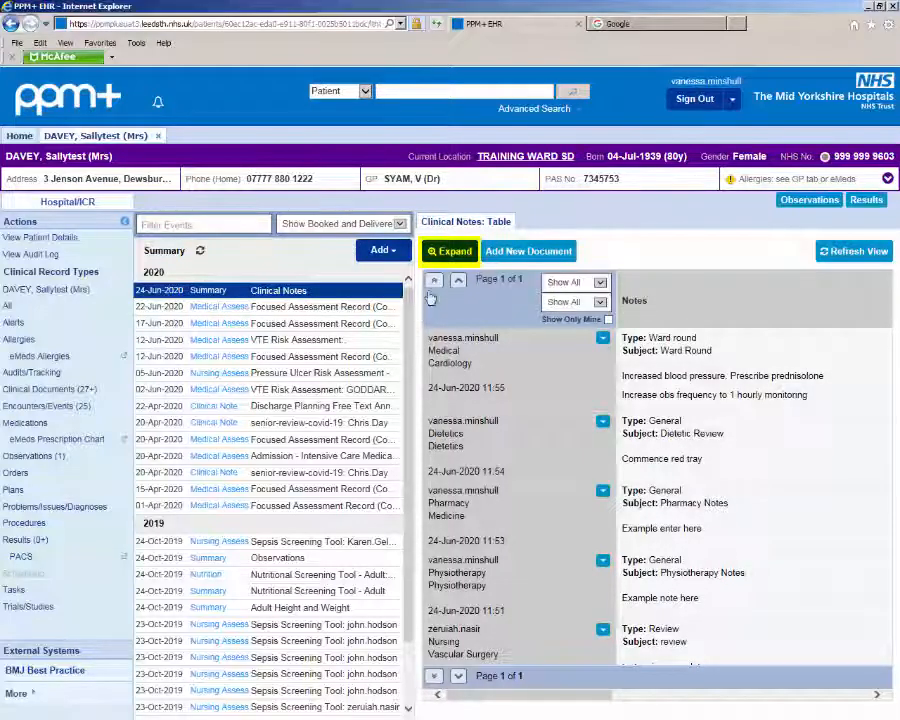
- Expand the notes list and filter it to Cardiology notes from the Last 24 Hours
click(448, 252)
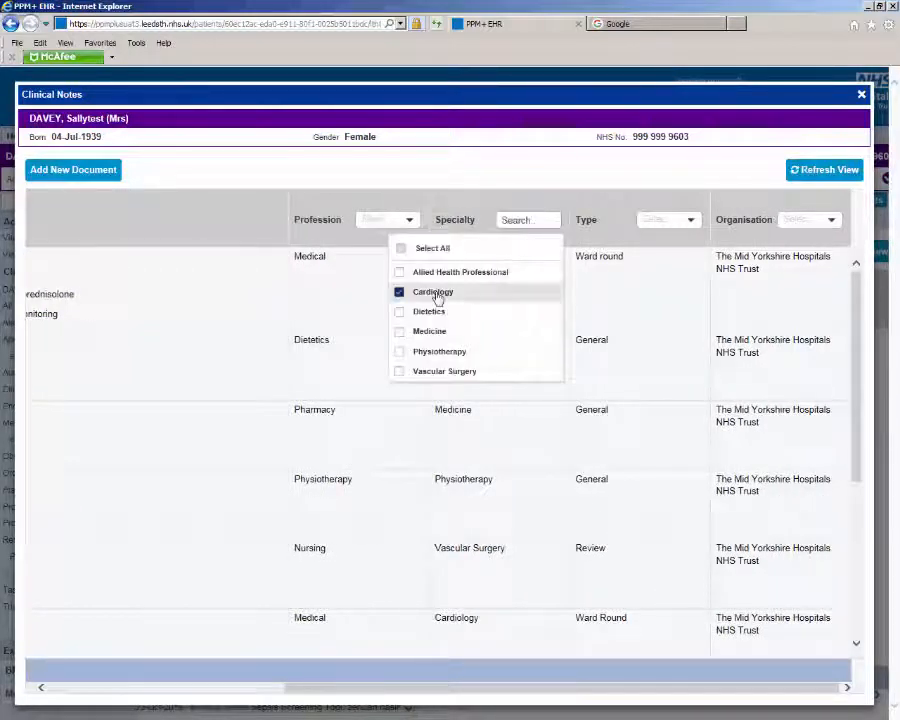
click(432, 292)
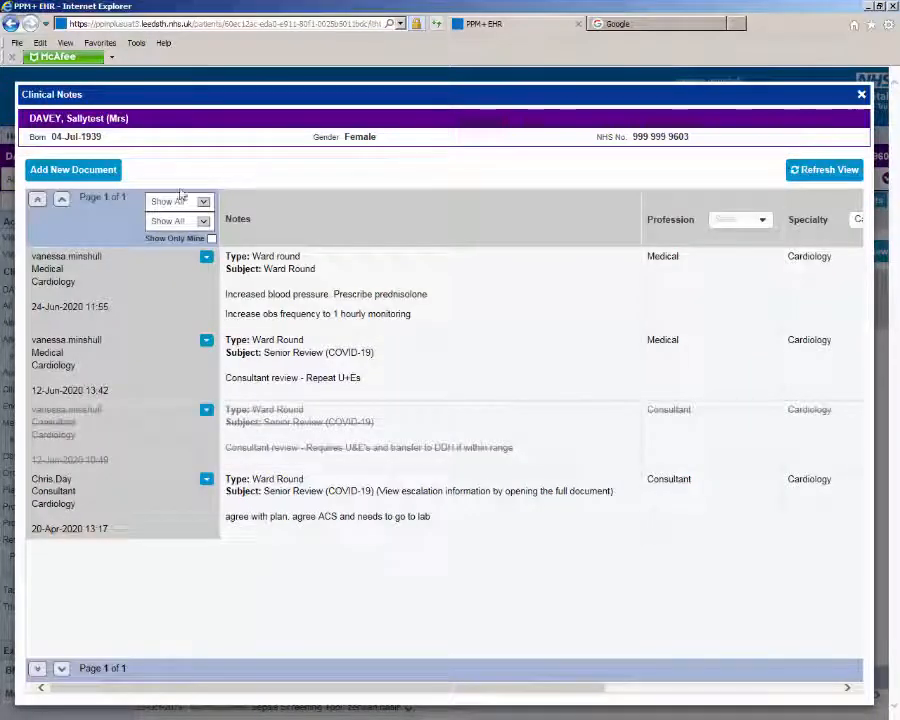
click(204, 200)
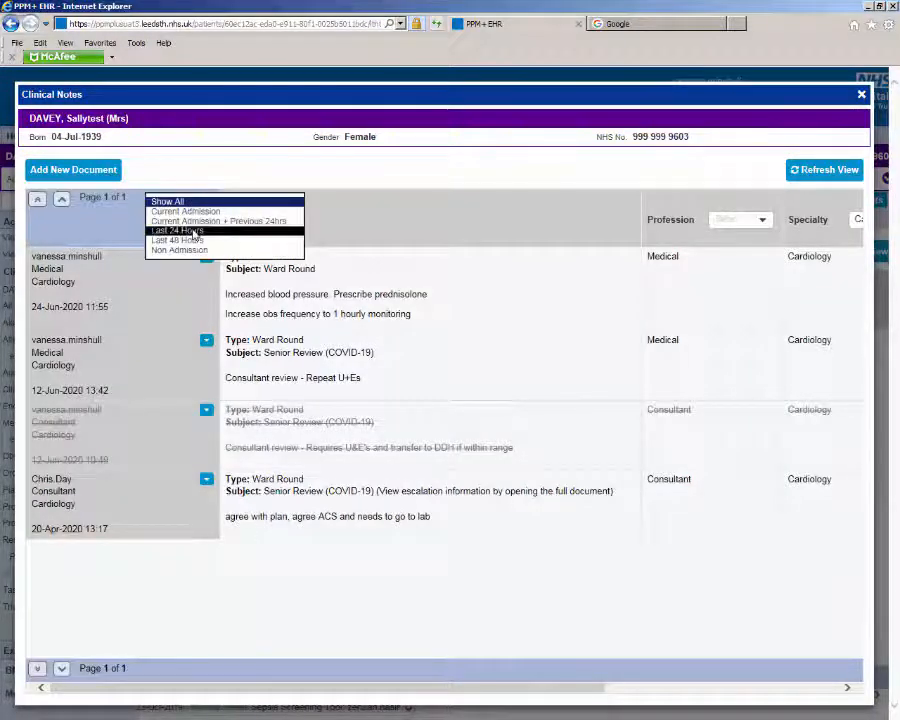
click(178, 230)
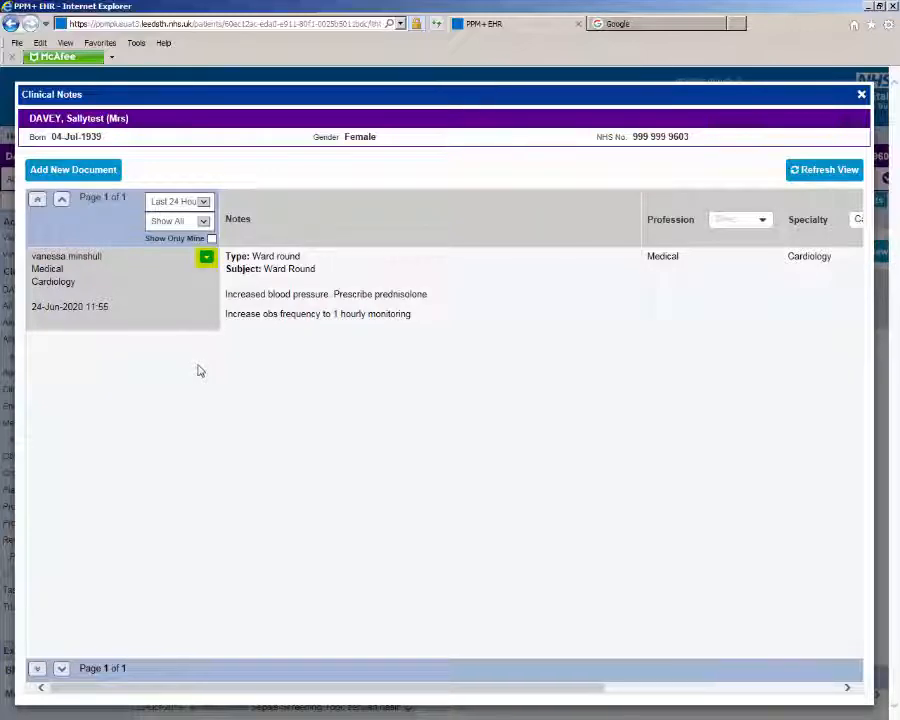
- Withdraw the note with reason 'Incorrect data recorded in error'
click(206, 256)
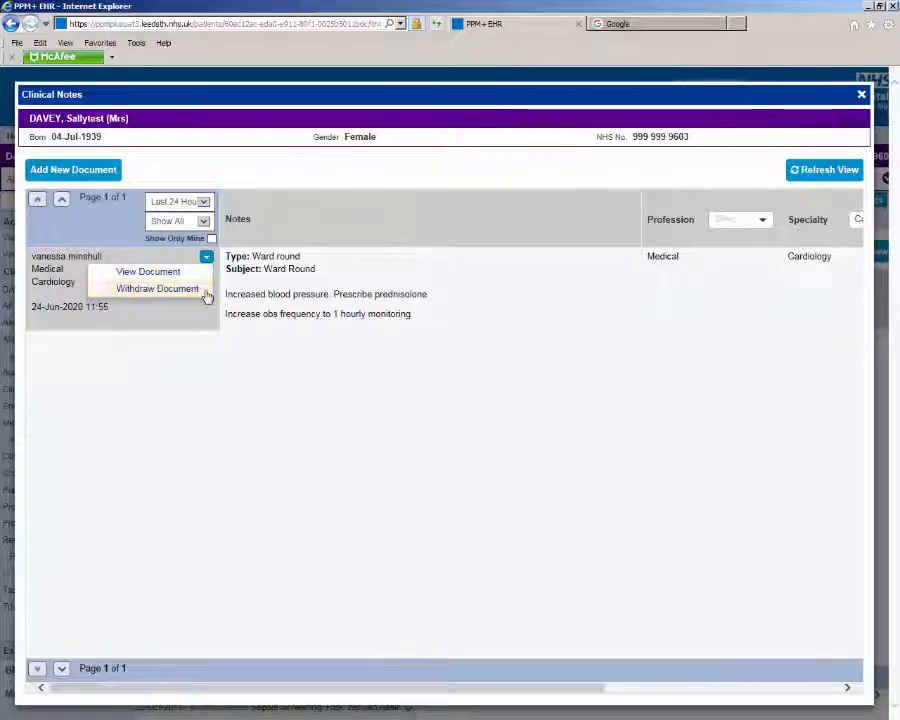
click(156, 288)
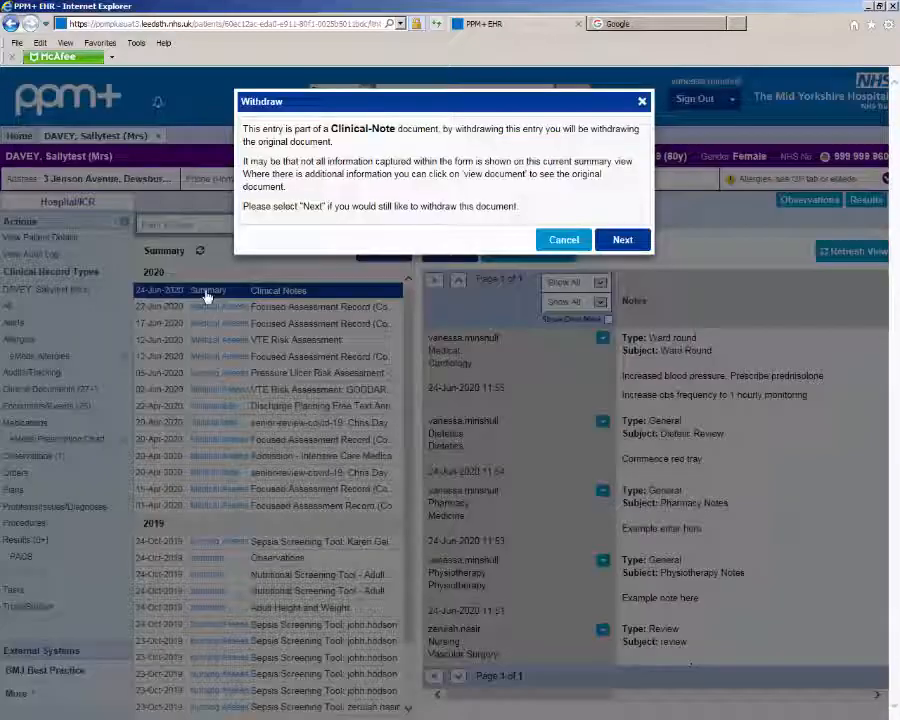
click(622, 240)
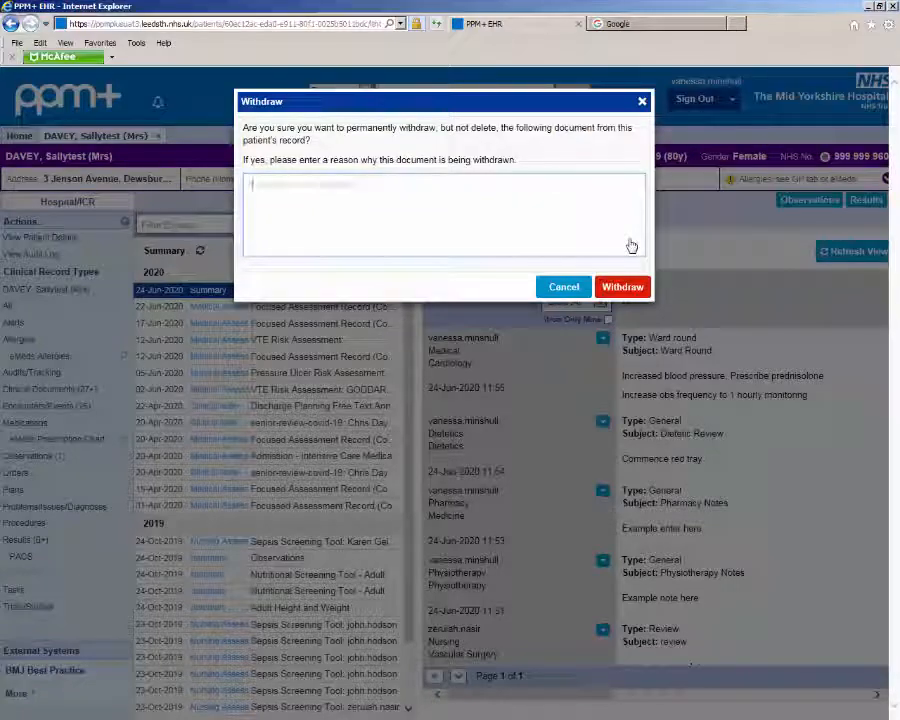
text(Incorrect data recorded in error)
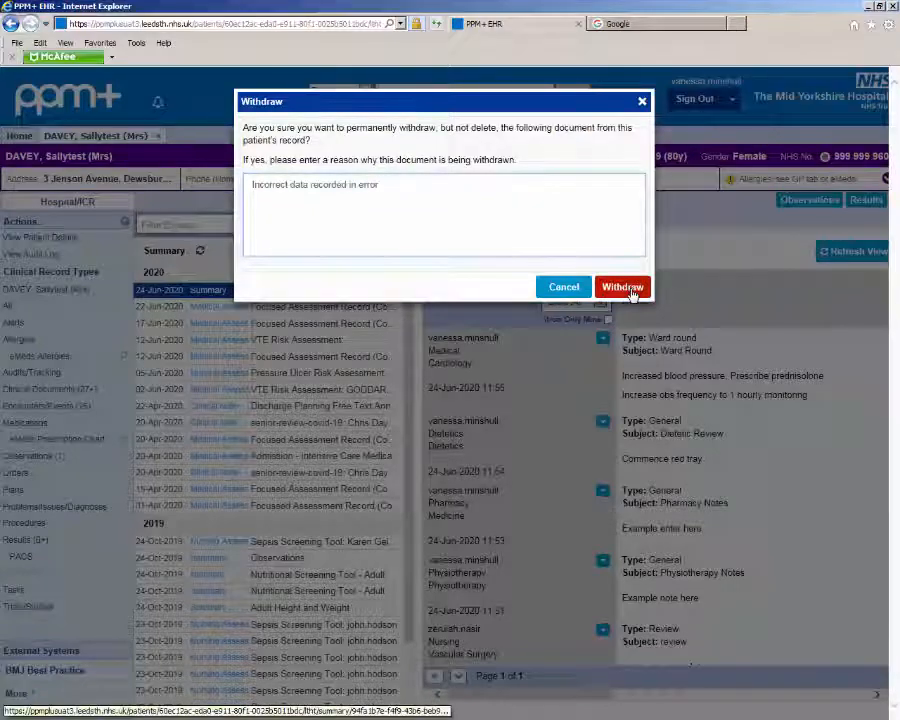
click(622, 286)
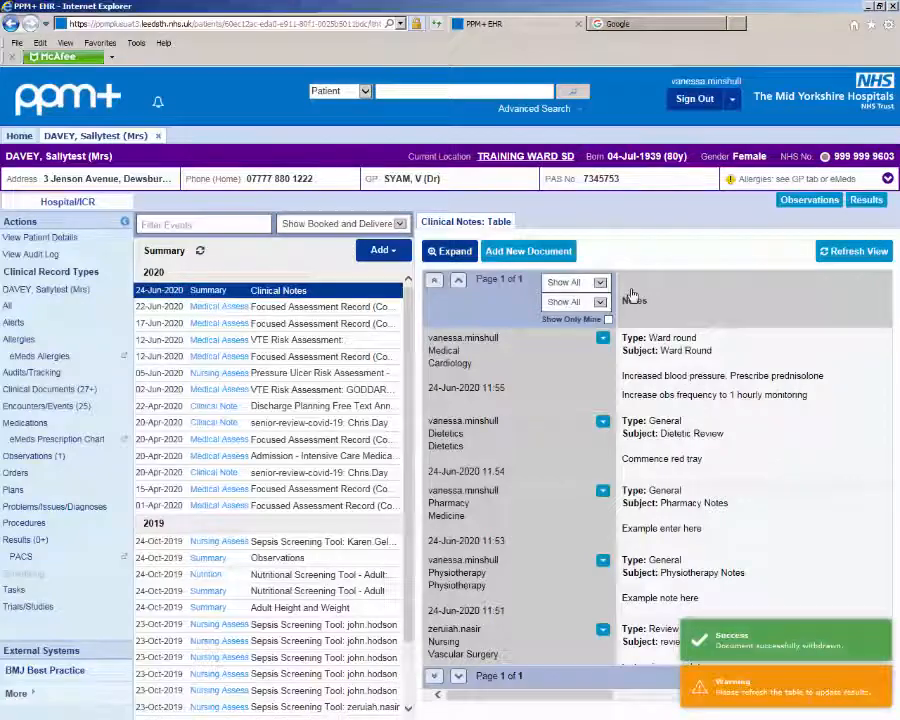
mouse_move(856, 256)
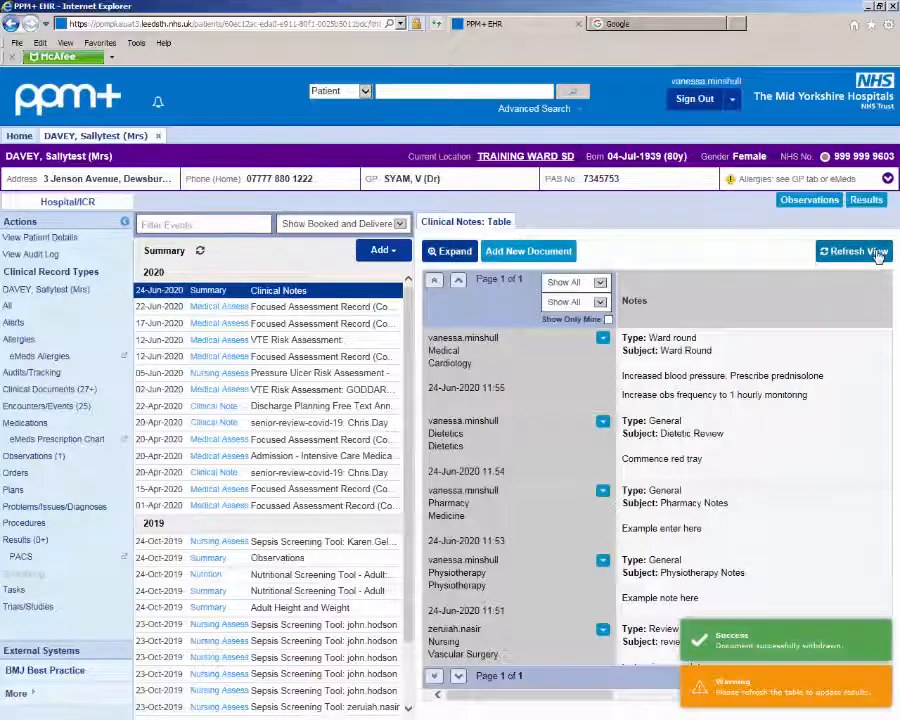